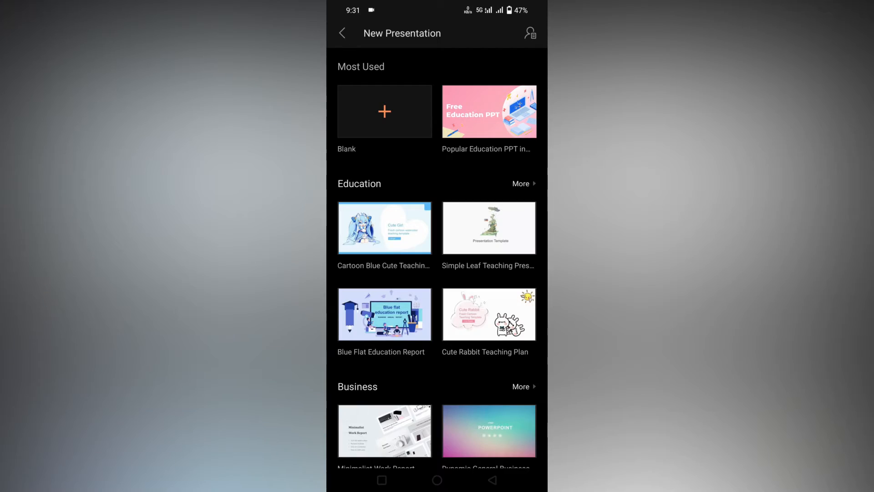
Create a blank two-slide presentation, then choose to insert a video from the phone
click(384, 111)
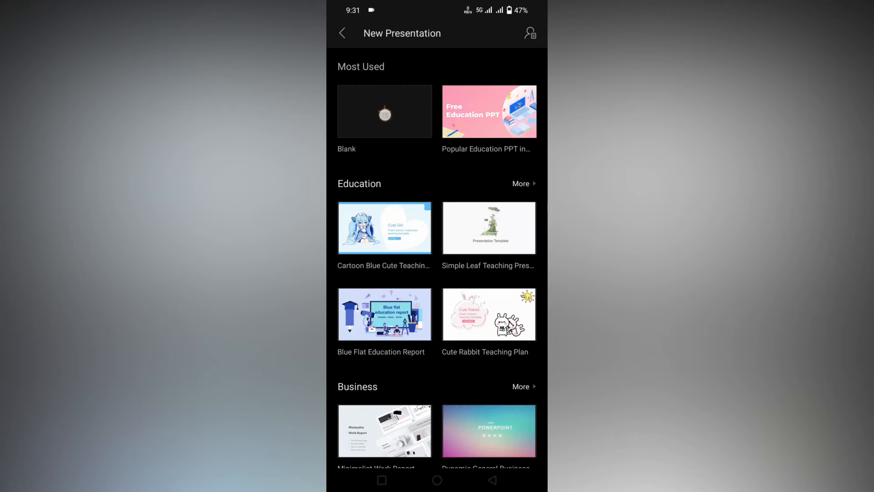
click(385, 111)
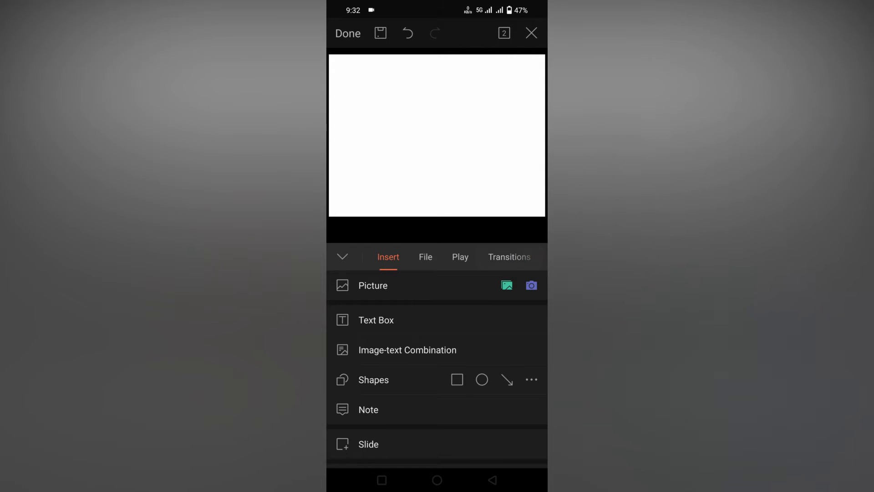
scroll(down, 3)
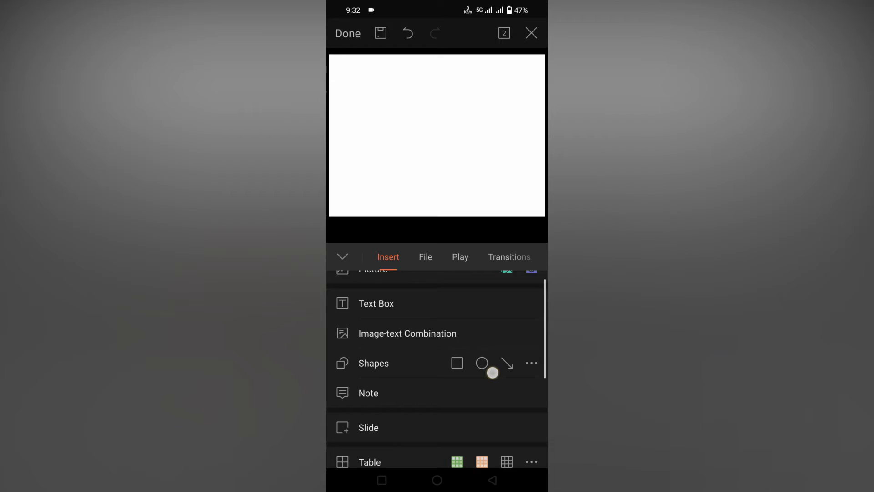
scroll(down, 3)
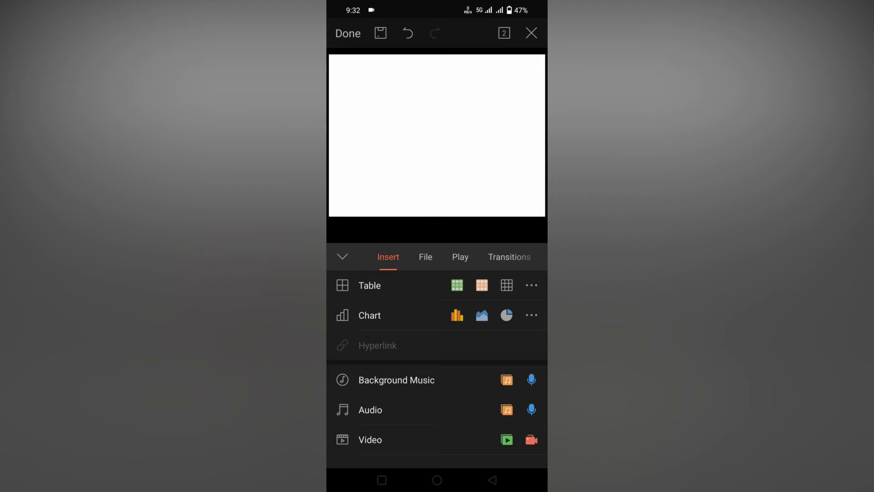
click(343, 257)
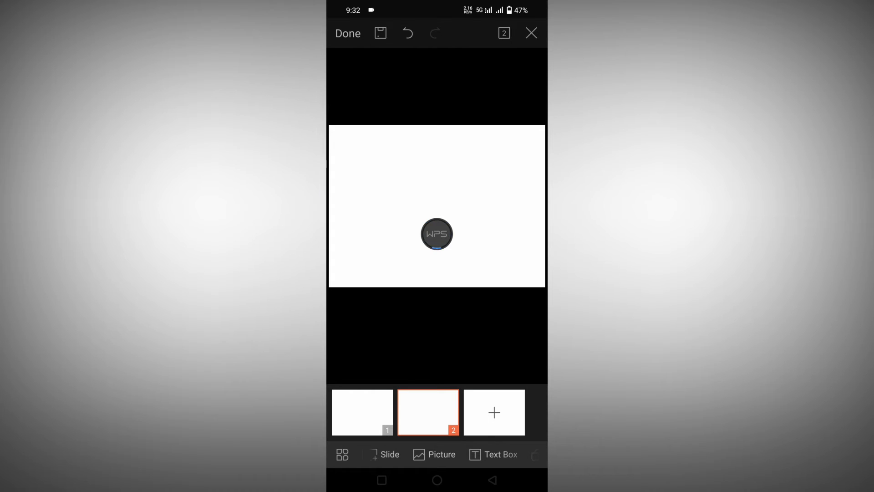
Pick the backlit keyboard video to insert onto slide two
click(436, 233)
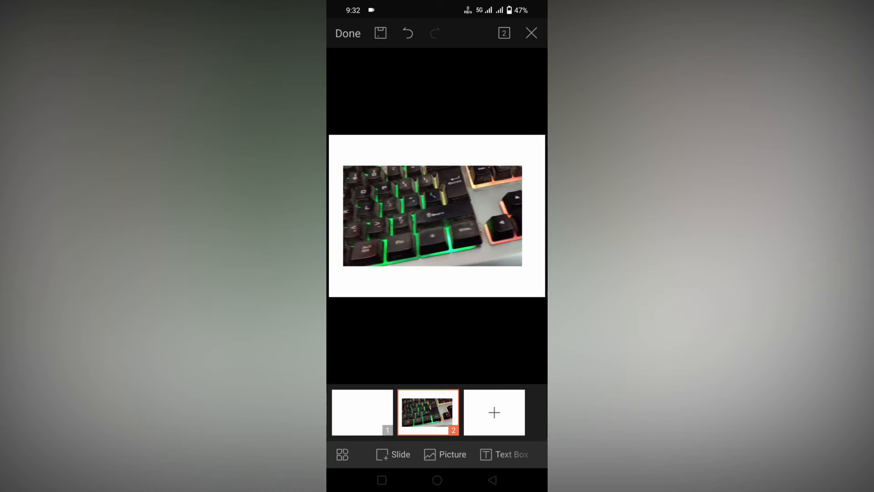
Select the keyboard clip and bring up the Play tab's slideshow options
click(432, 222)
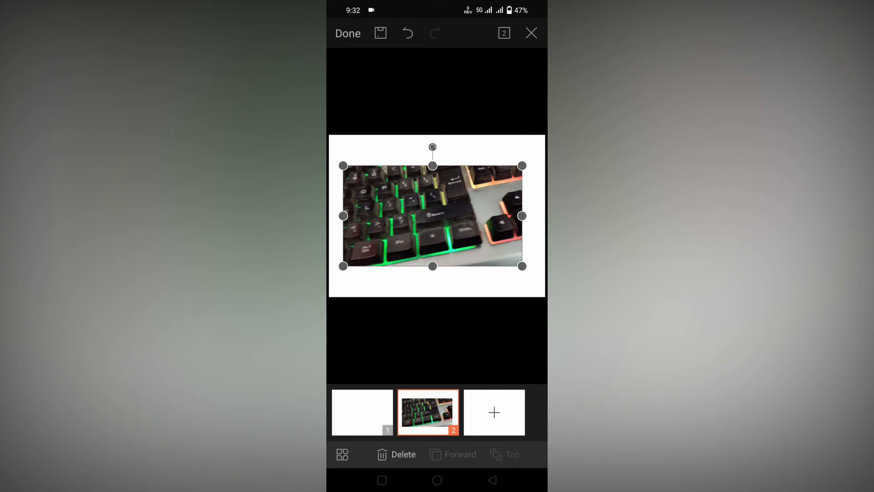
click(510, 454)
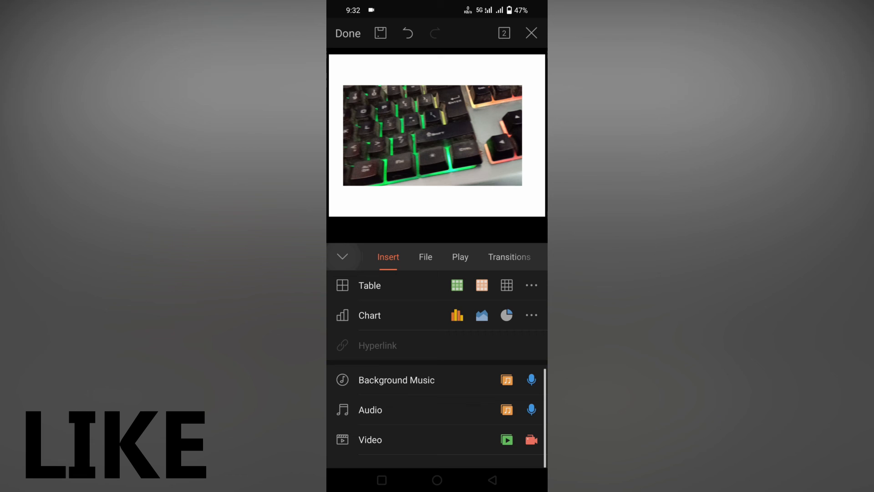
click(460, 257)
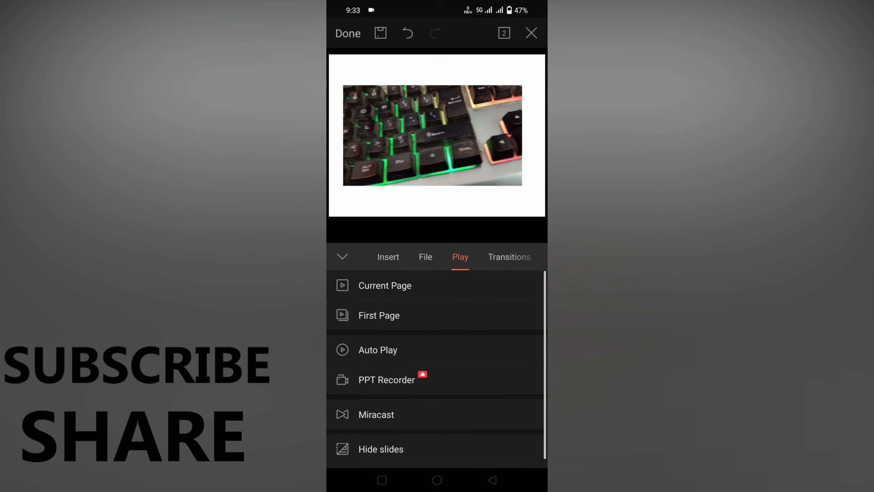